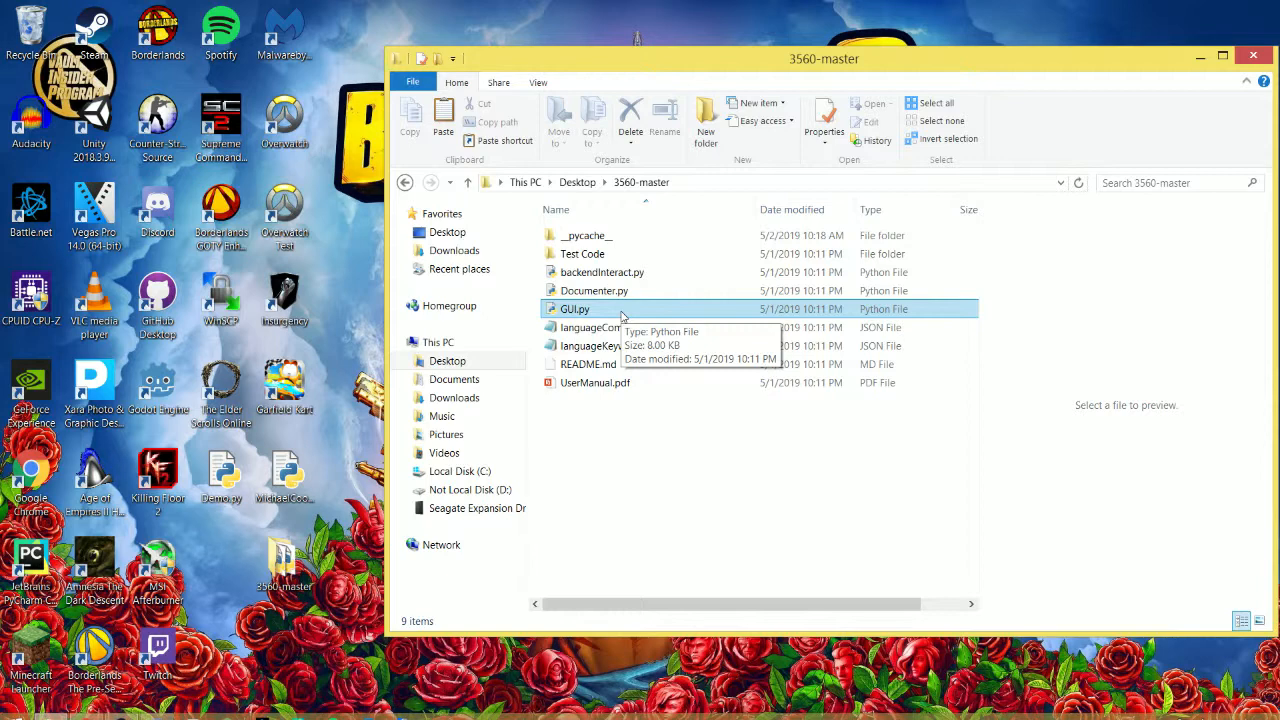
# Launch GUI.py from the 3560-master folder and move the PyAutoDoc window beside the console.
pyautogui.doubleClick(575, 309)
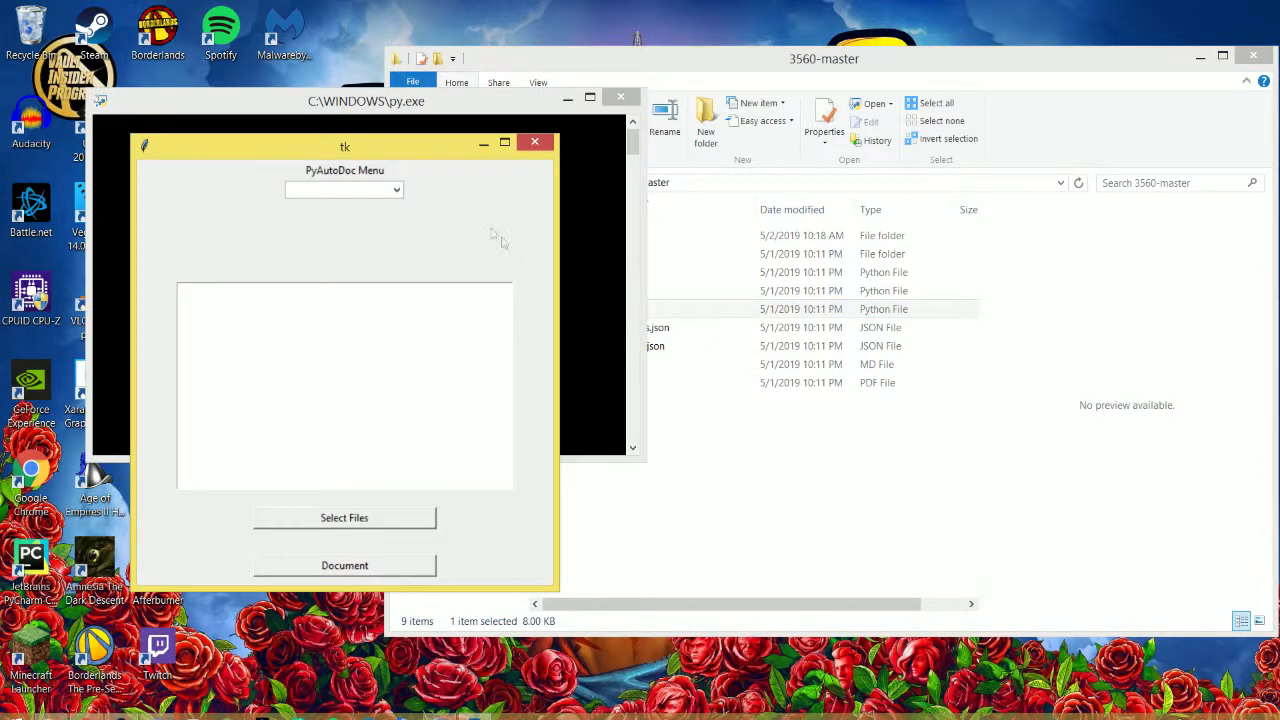
pyautogui.moveTo(345, 142); pyautogui.dragTo(595, 147)
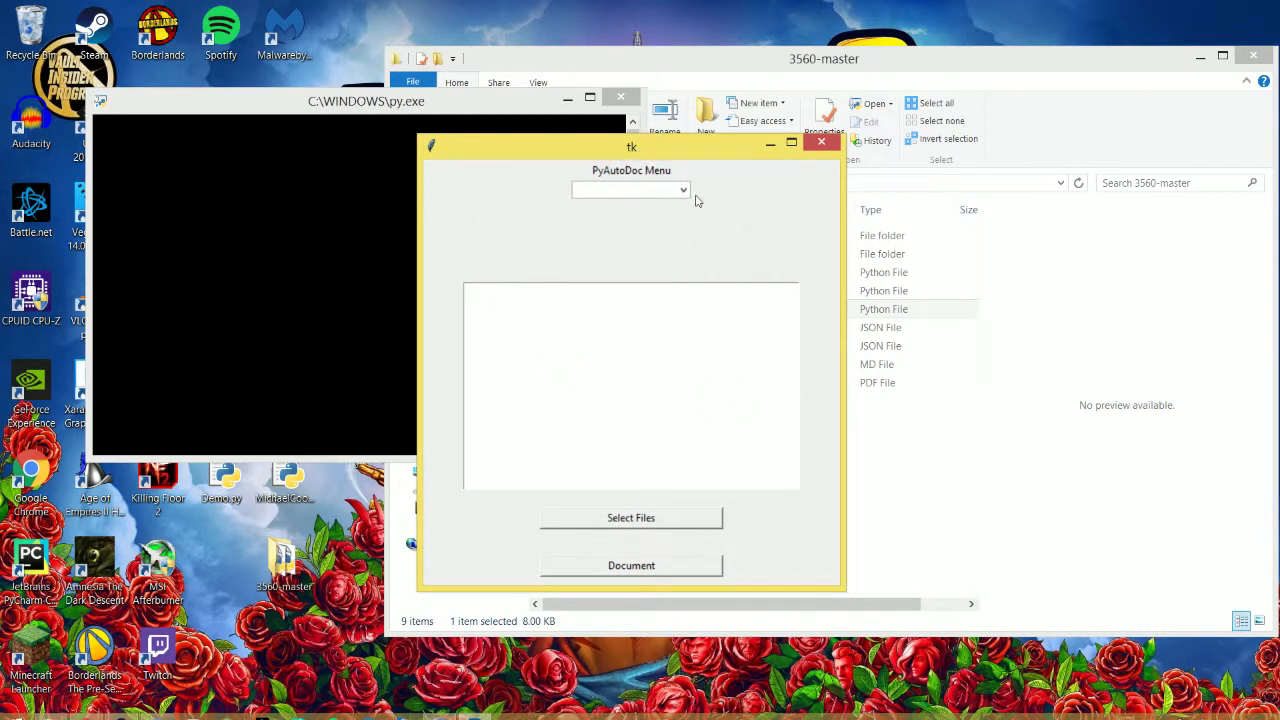
# Pick Python from the PyAutoDoc Menu language dropdown.
pyautogui.click(683, 190)
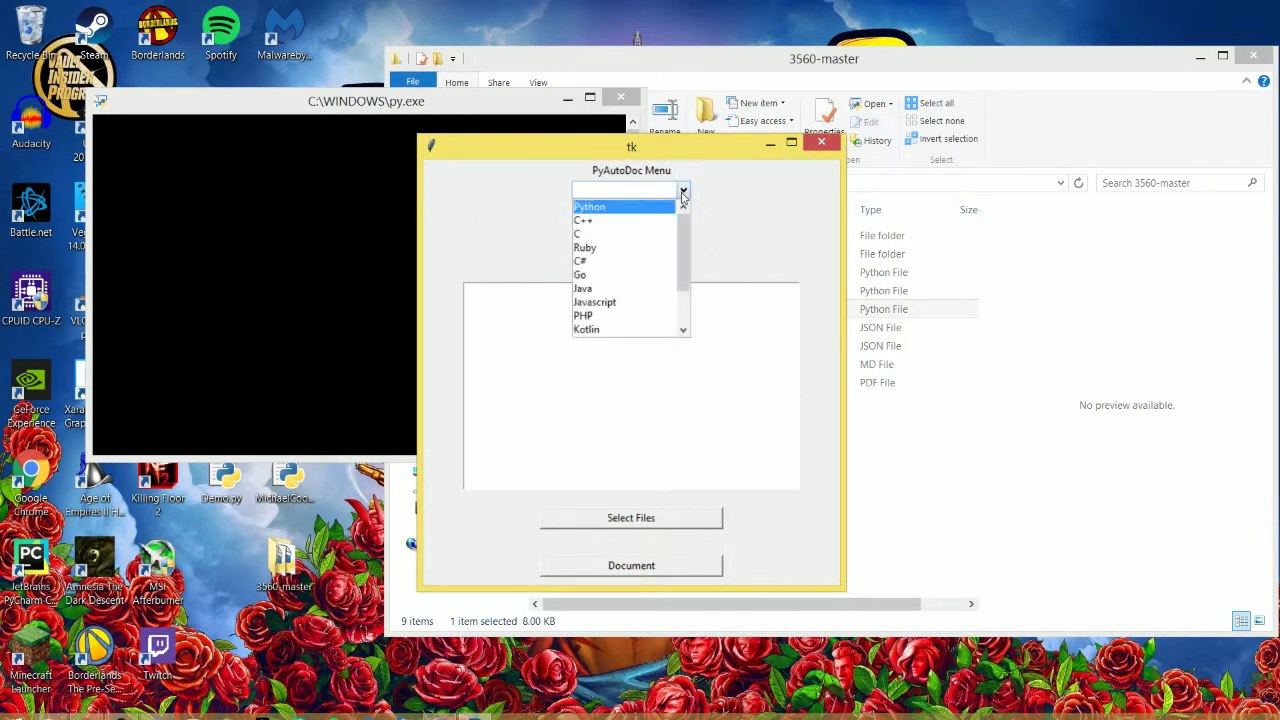
pyautogui.click(590, 206)
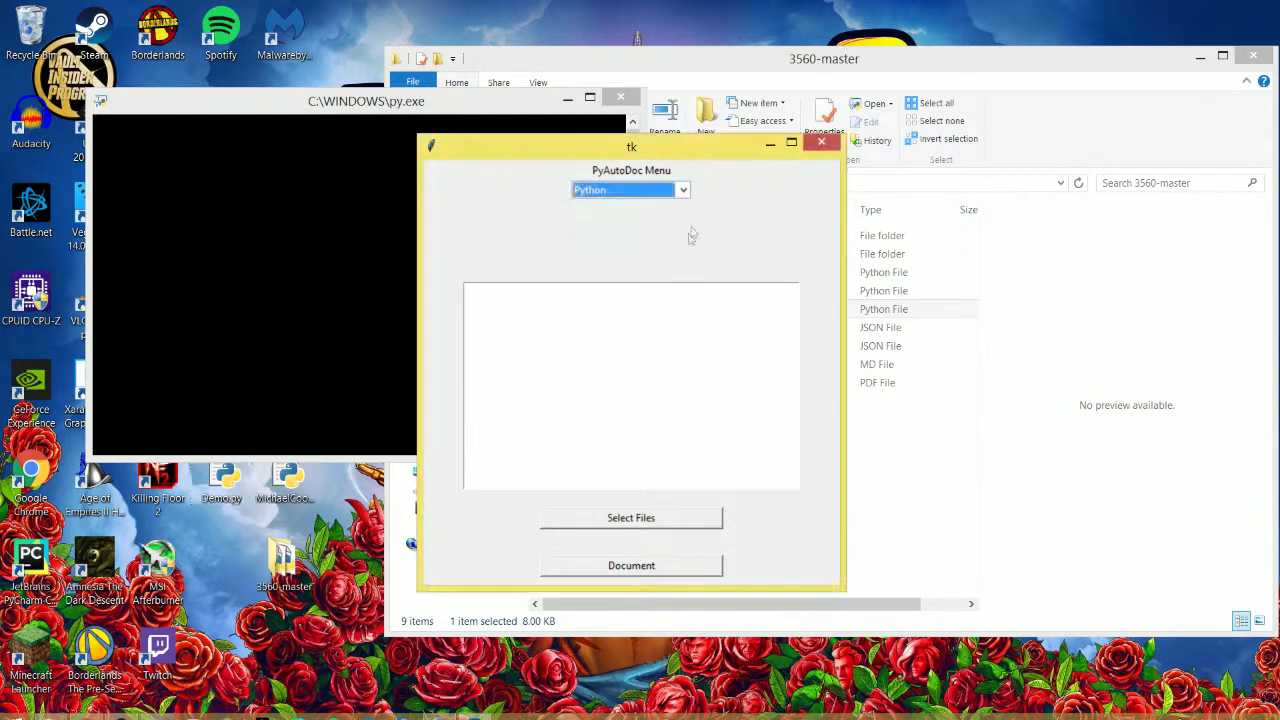
# Select Demo.py on the Desktop as the file to document.
pyautogui.click(630, 517)
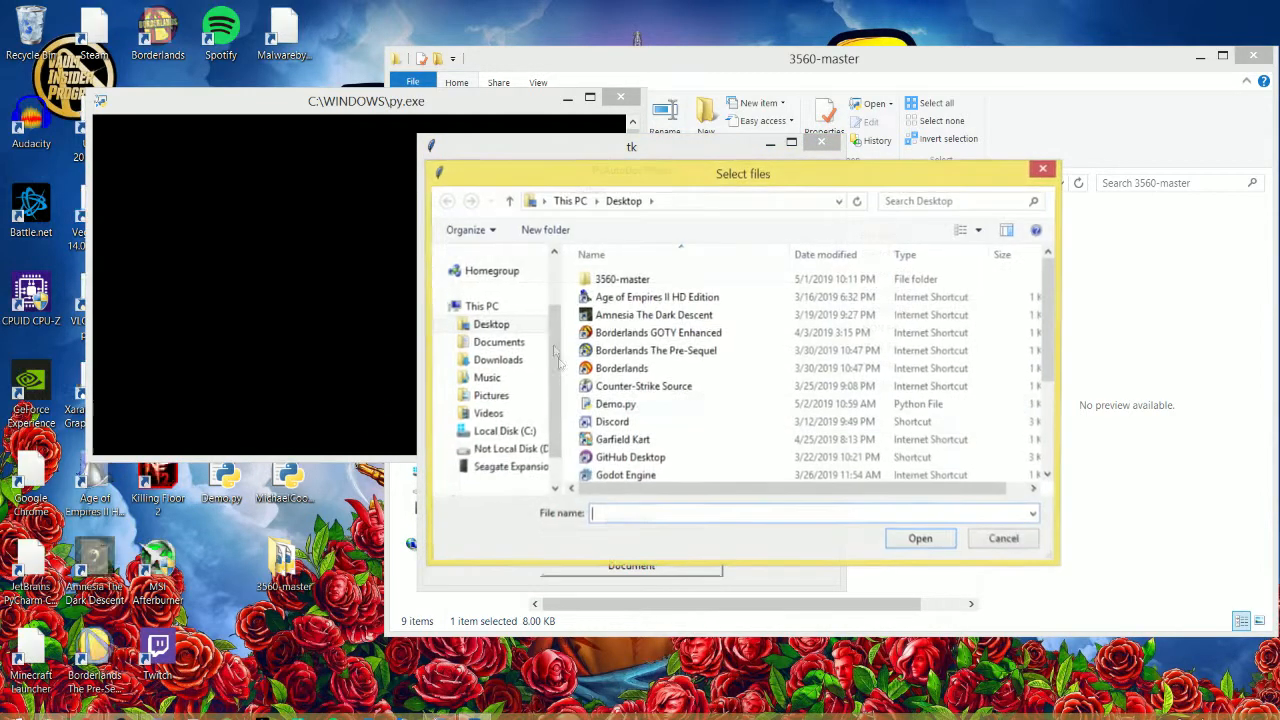
pyautogui.click(615, 404)
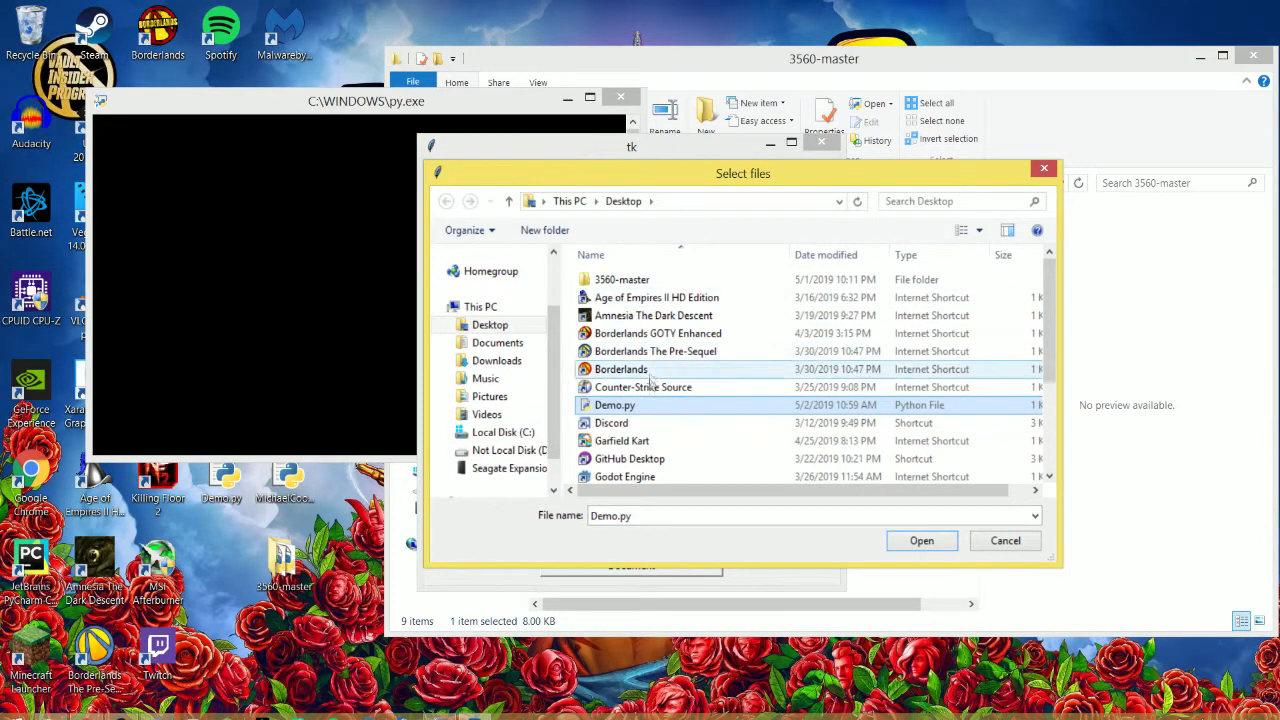
pyautogui.click(921, 540)
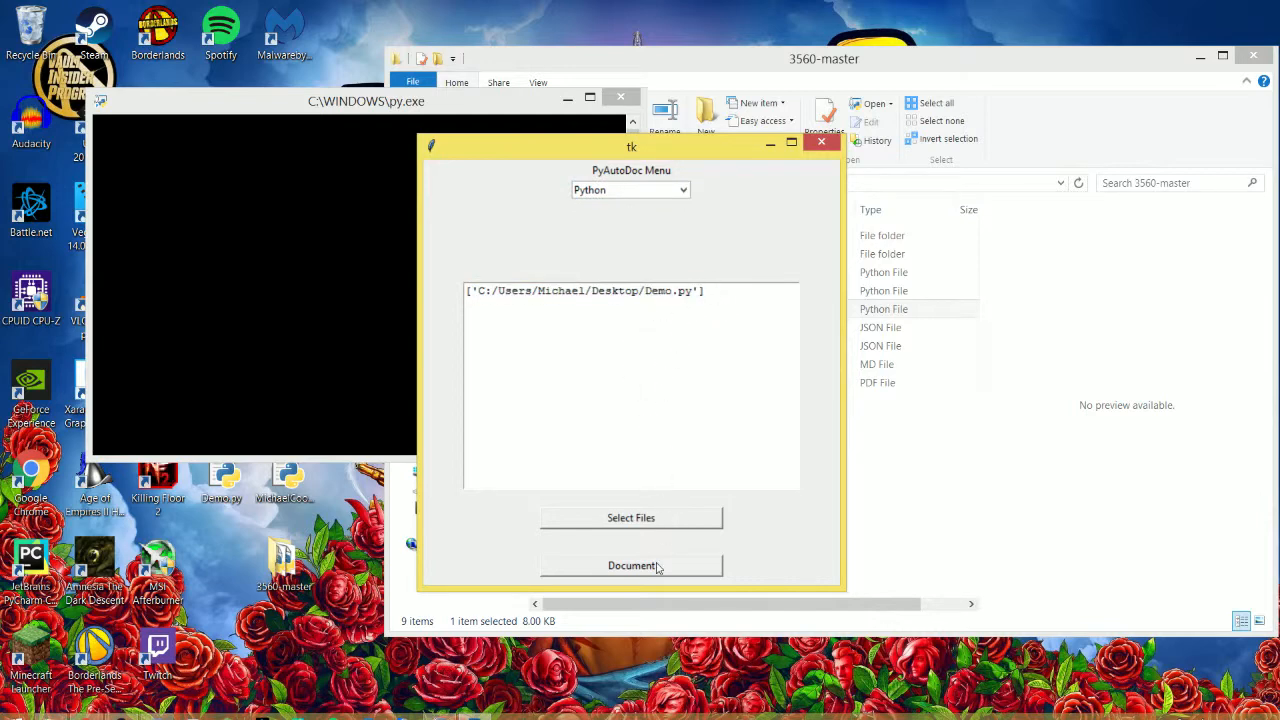
# Document DemoFunc2 as 'Demo Function for video demo' with return type None.
pyautogui.click(631, 565)
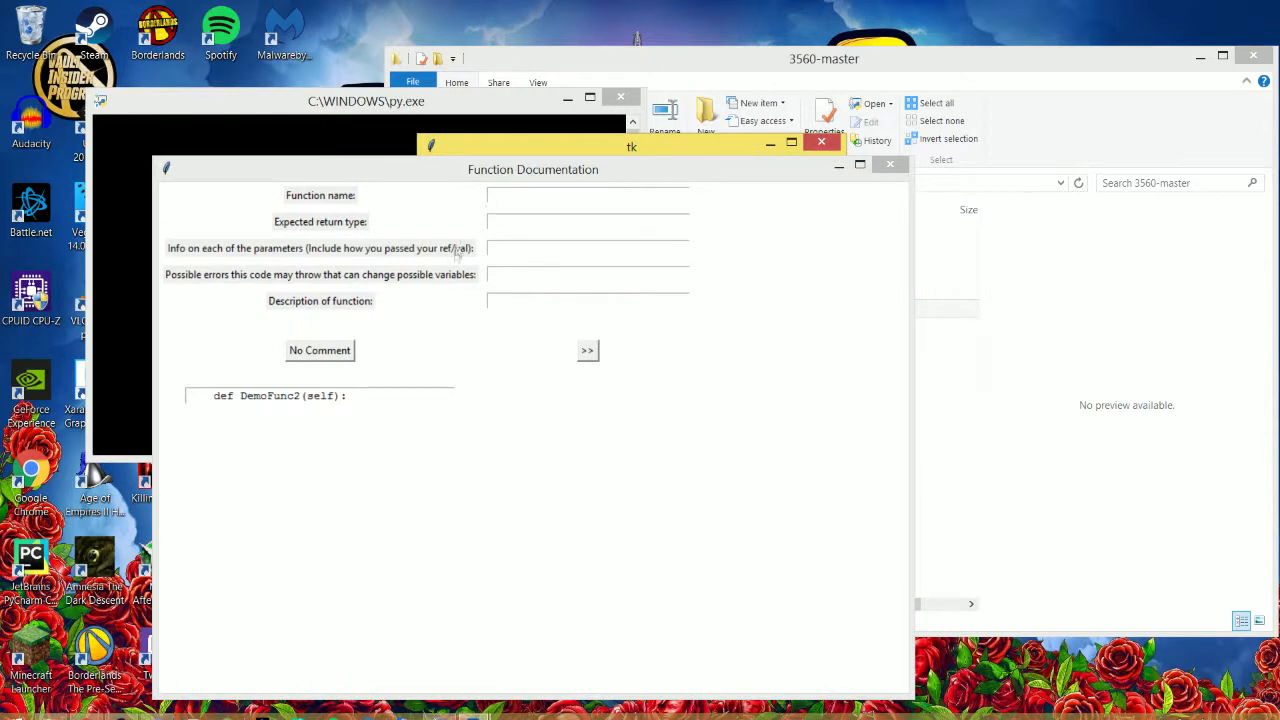
pyautogui.doubleClick(278, 395)
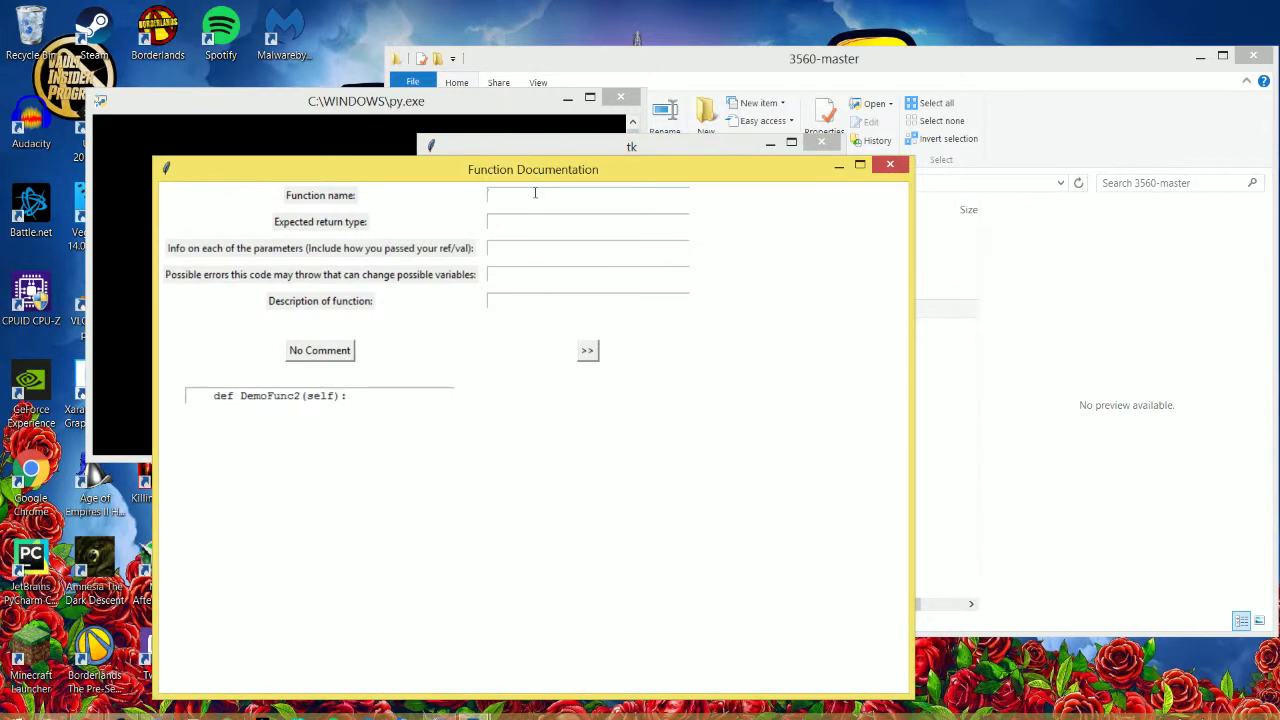
pyautogui.write('Demo Funct')
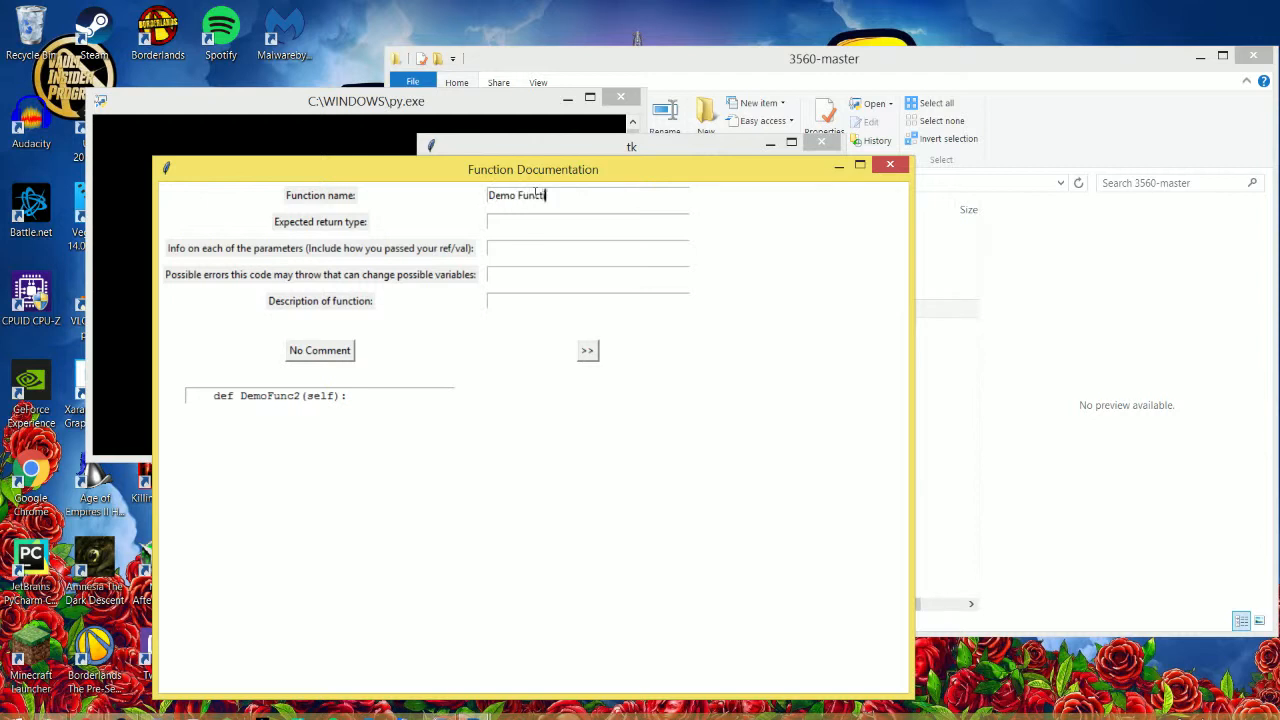
pyautogui.write('on for v')
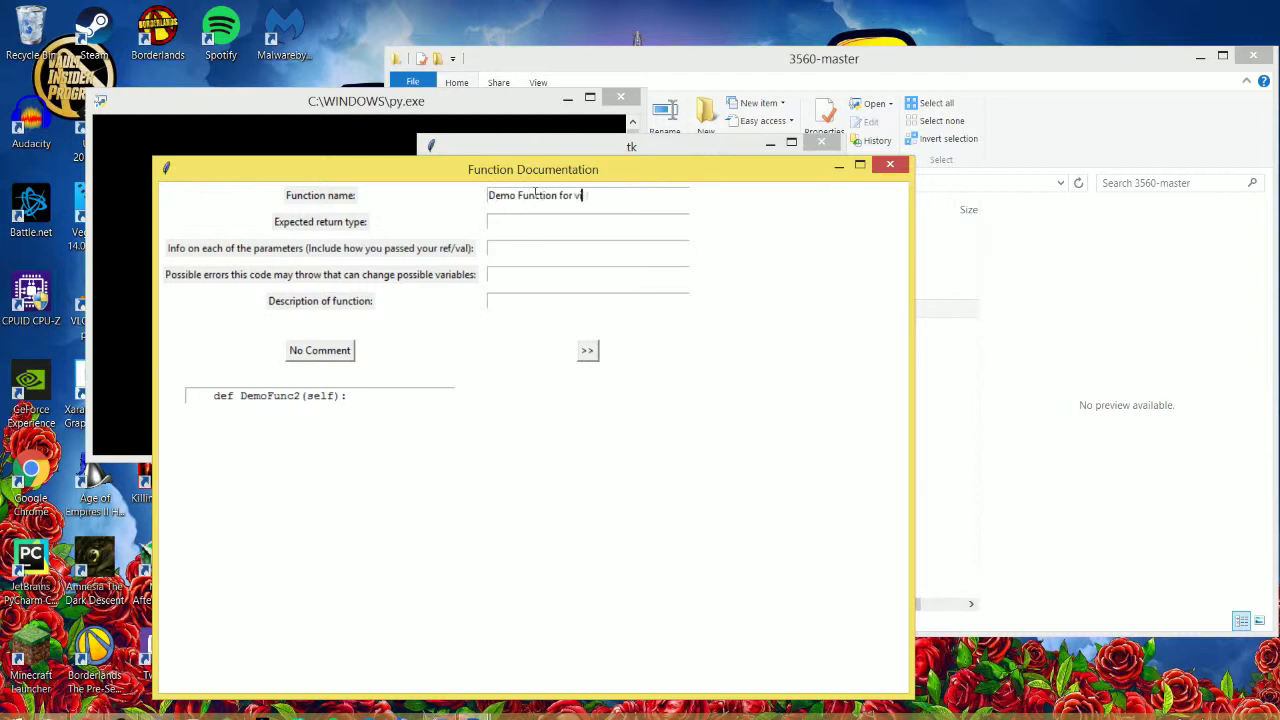
pyautogui.write('ideo demo')
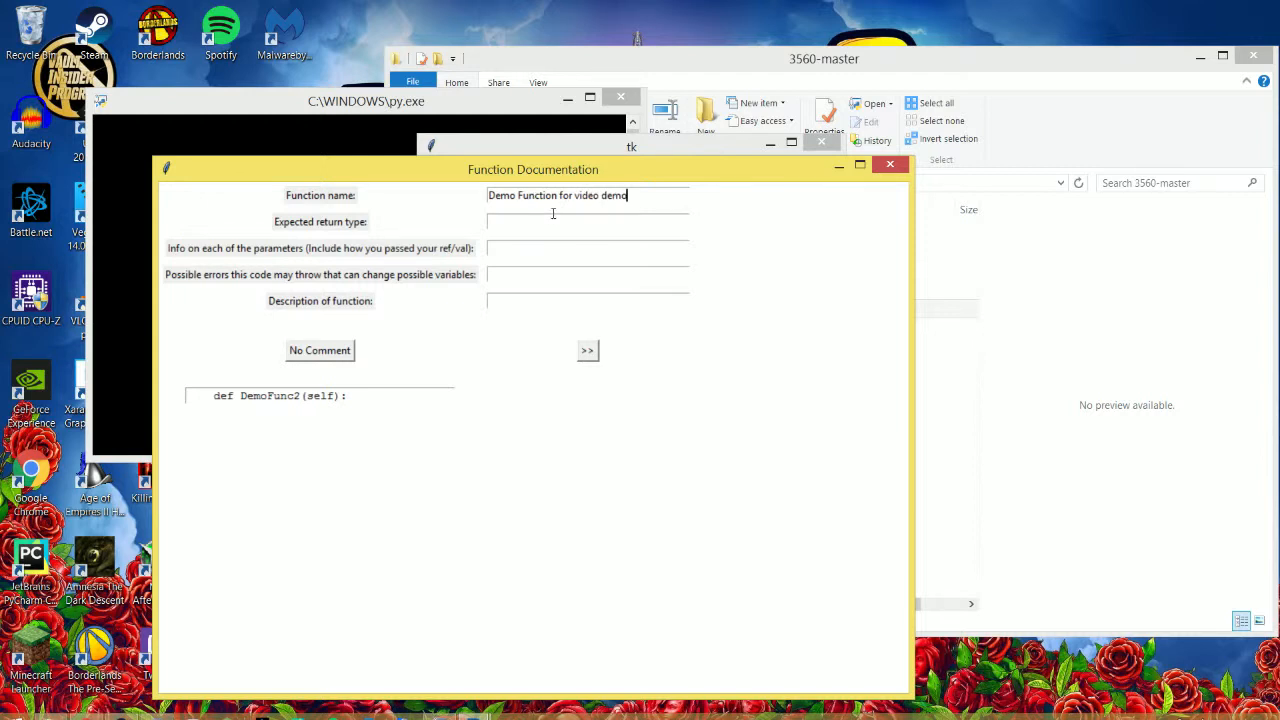
pyautogui.write('N')
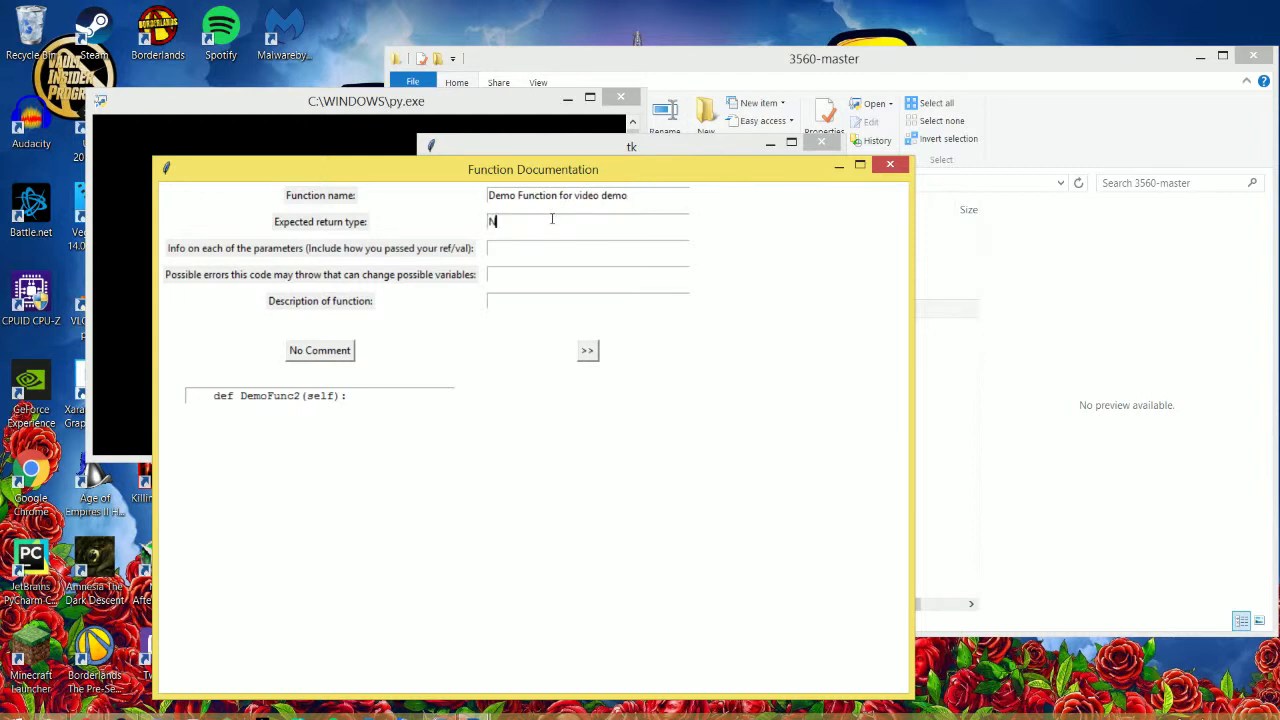
pyautogui.write('one')
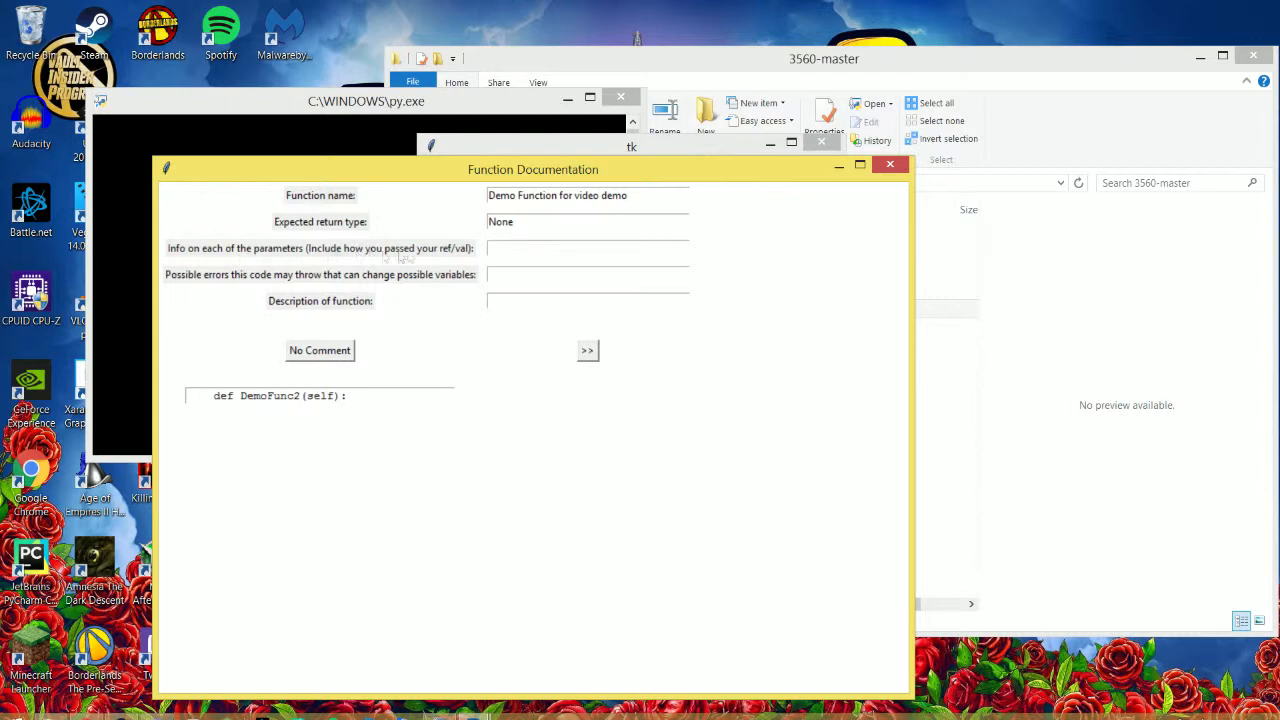
pyautogui.click(587, 248)
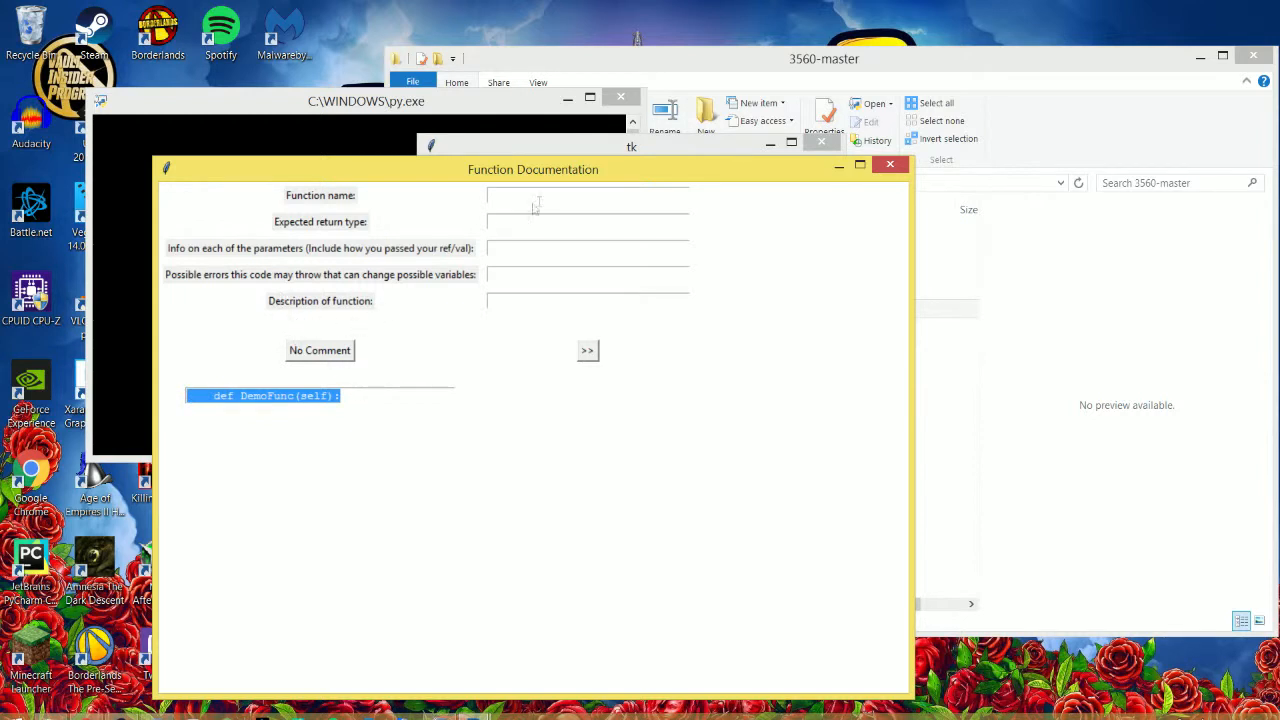
pyautogui.moveTo(418, 350)
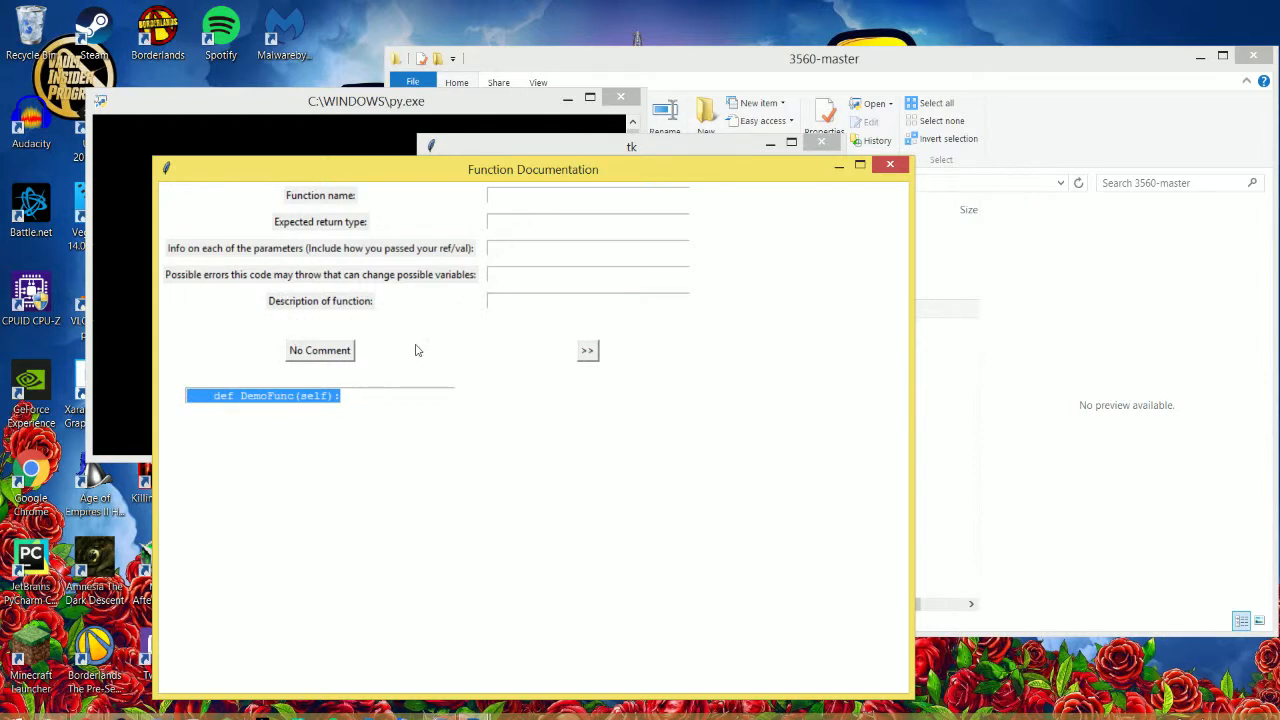
pyautogui.moveTo(418, 355)
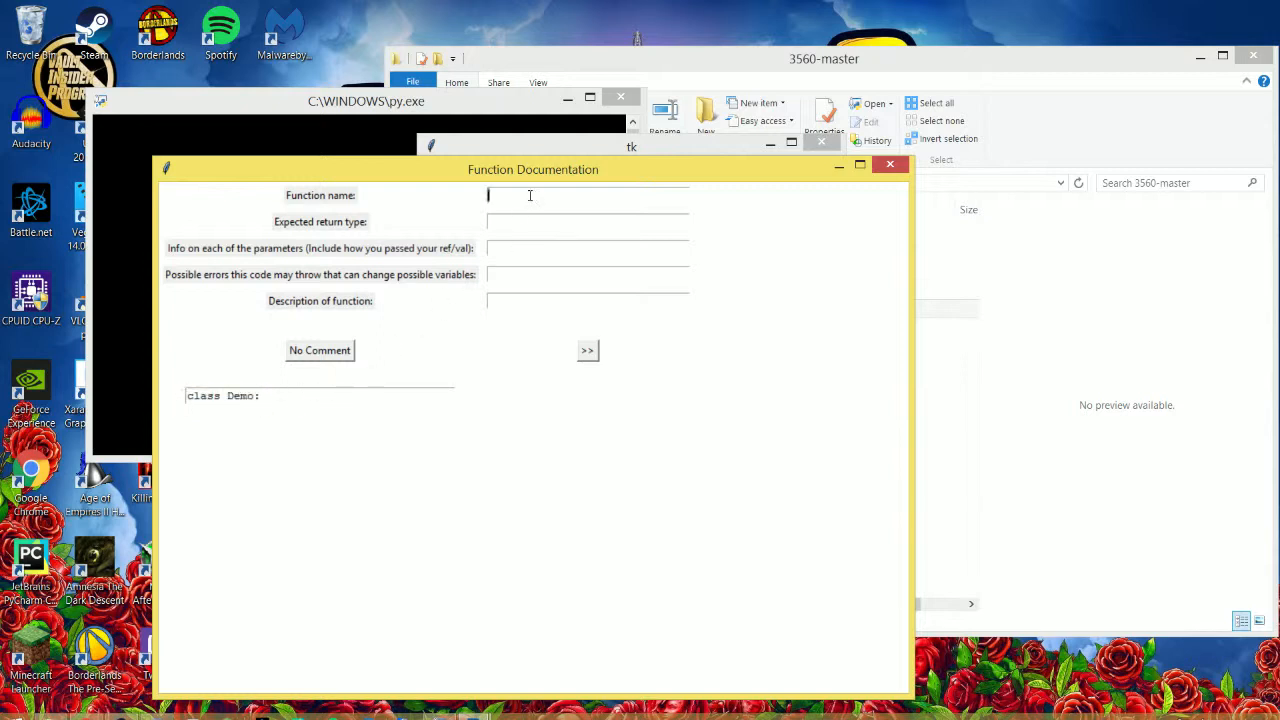
# Name class Demo 'Demo' with description 'Demo class for video demo'.
pyautogui.write('Demo')
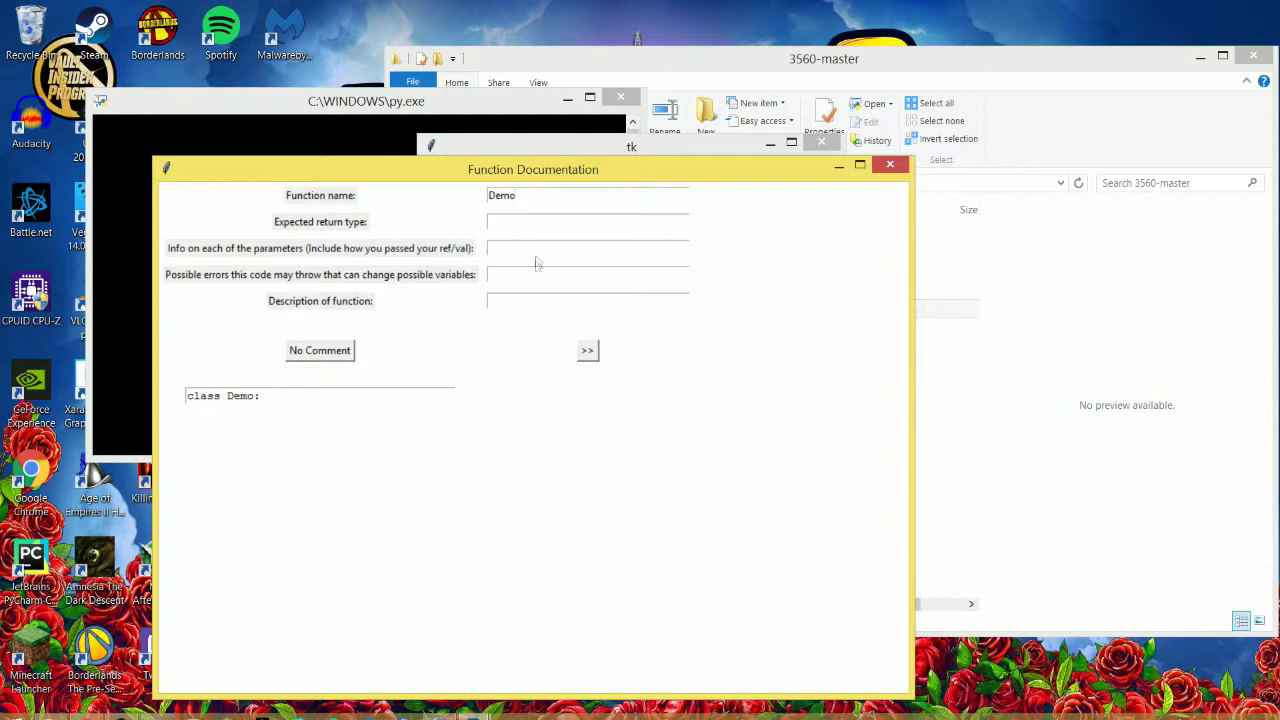
pyautogui.click(528, 300)
pyautogui.write('Demo class t')
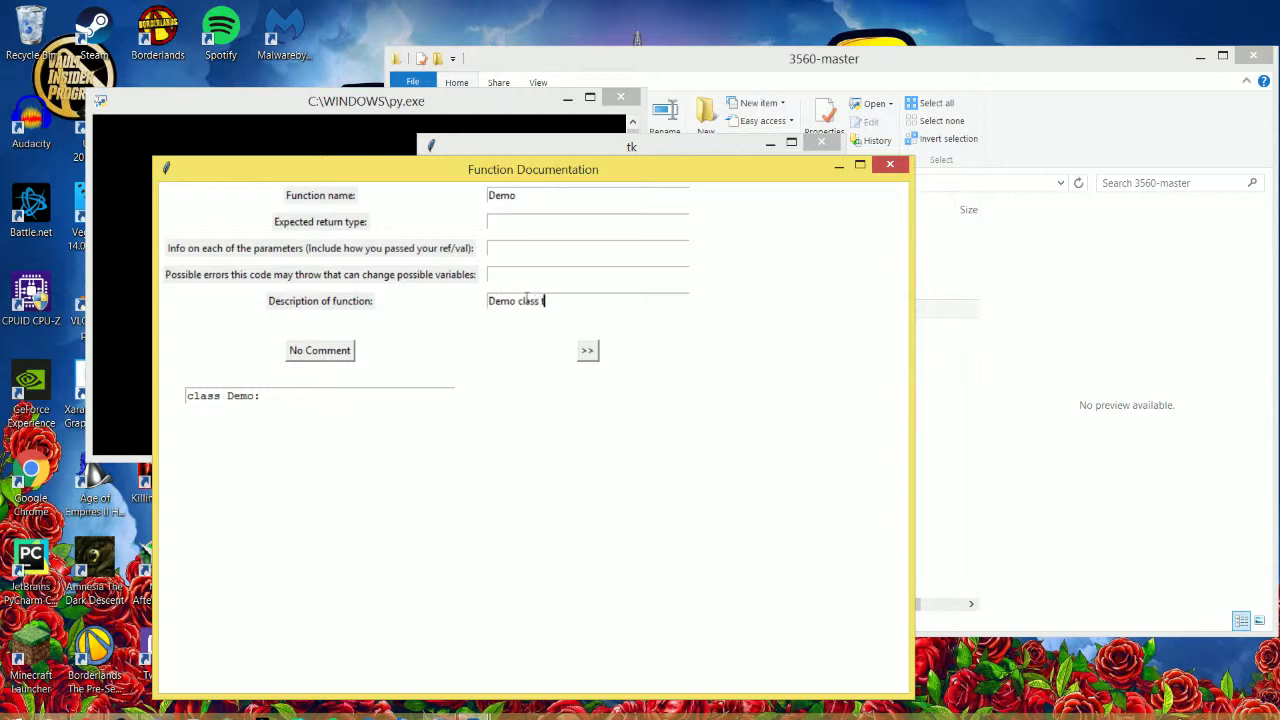
pyautogui.write('for video')
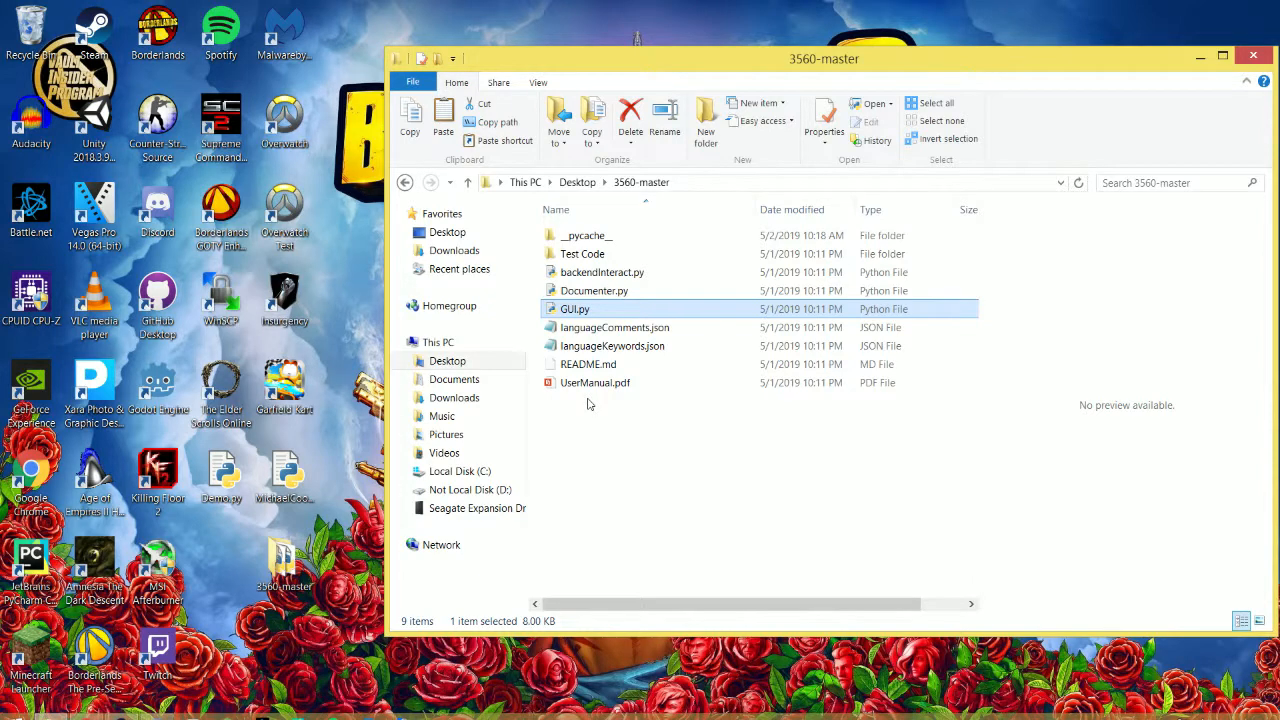
pyautogui.moveTo(634, 430)
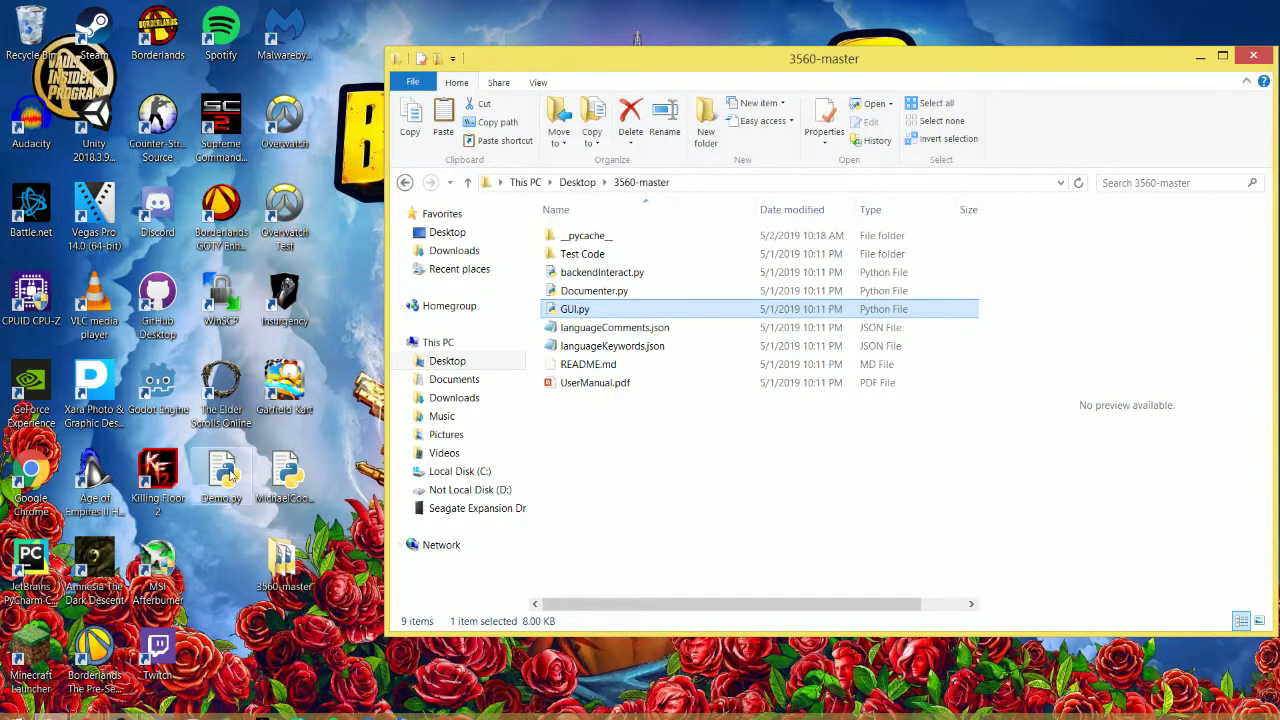
pyautogui.moveTo(225, 475)
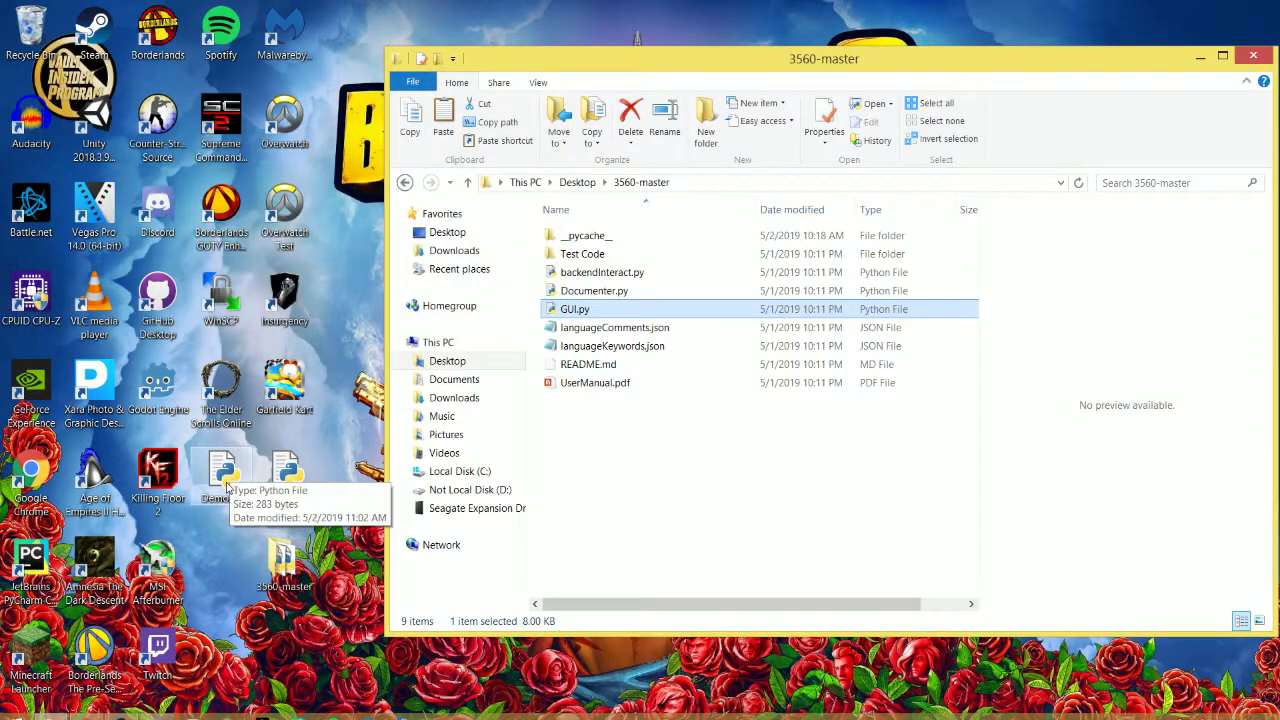
# Open Desktop Demo.py in IDLE 3.7 to check the added comment blocks.
pyautogui.rightClick(222, 470)
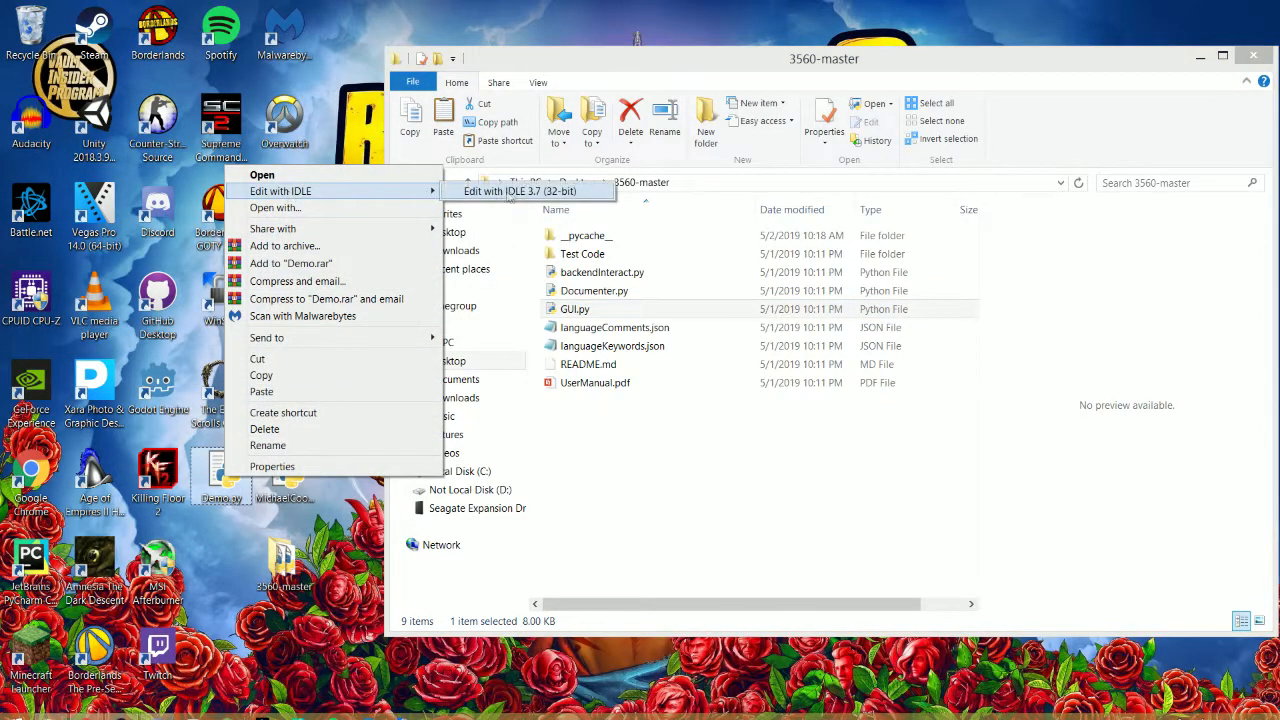
pyautogui.click(519, 191)
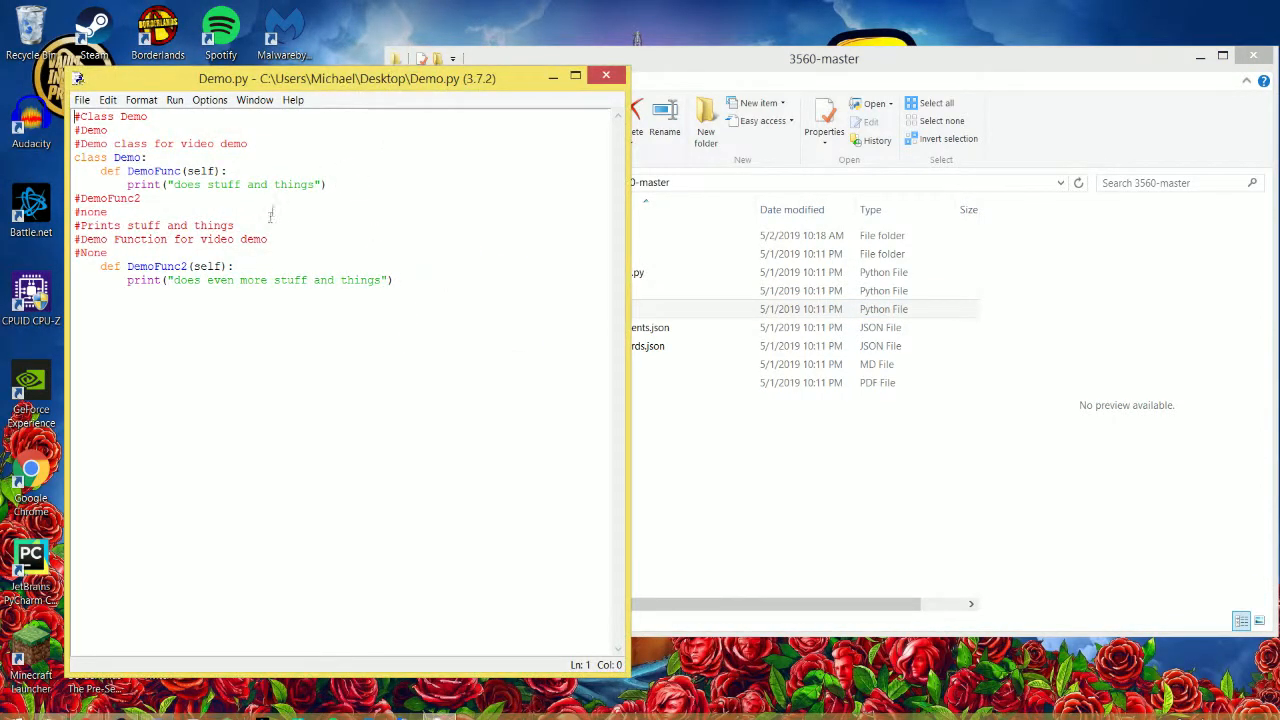